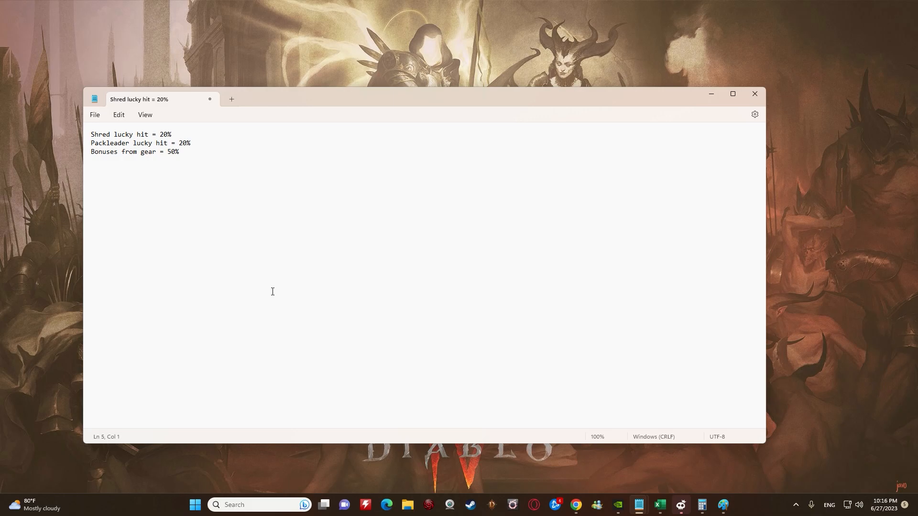
# Add a 'Hydra = 67%' line beneath the Shred lucky hit line in the notes.
pyautogui.click(99, 134)
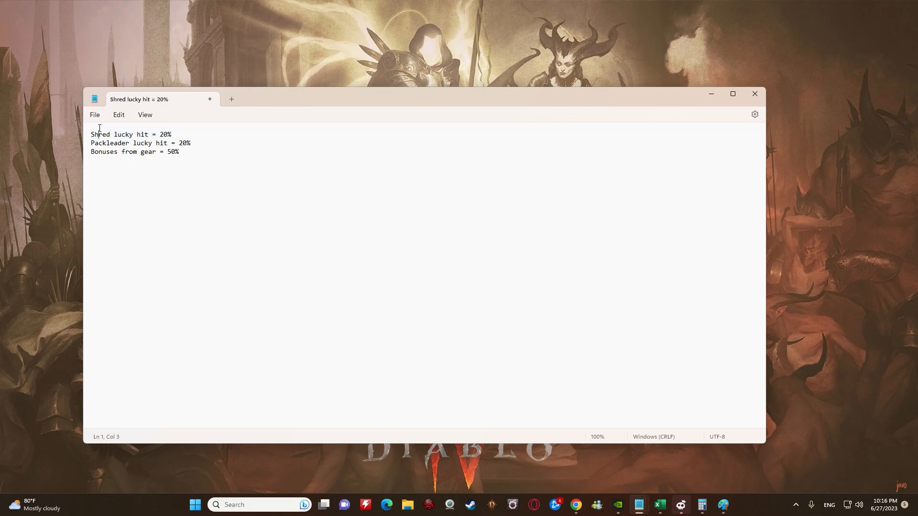
pyautogui.click(176, 134)
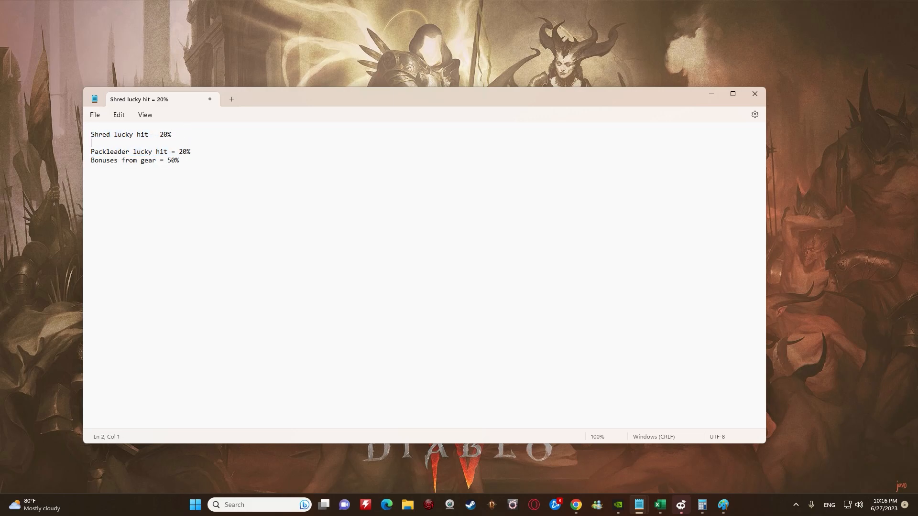
pyautogui.write('Hydra')
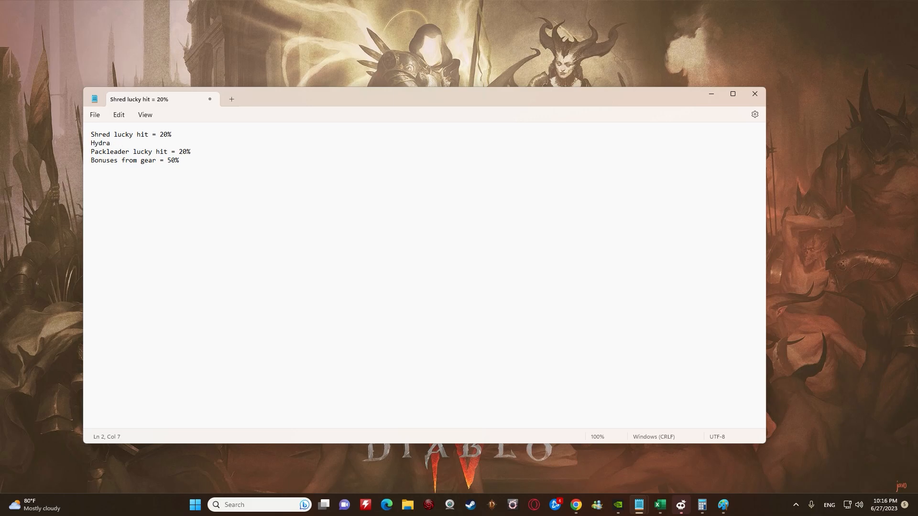
pyautogui.write('=')
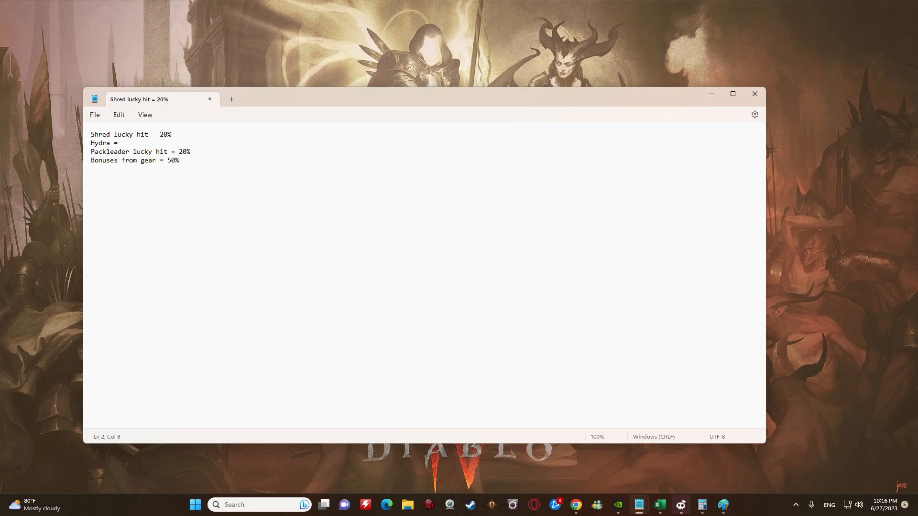
pyautogui.write('67')
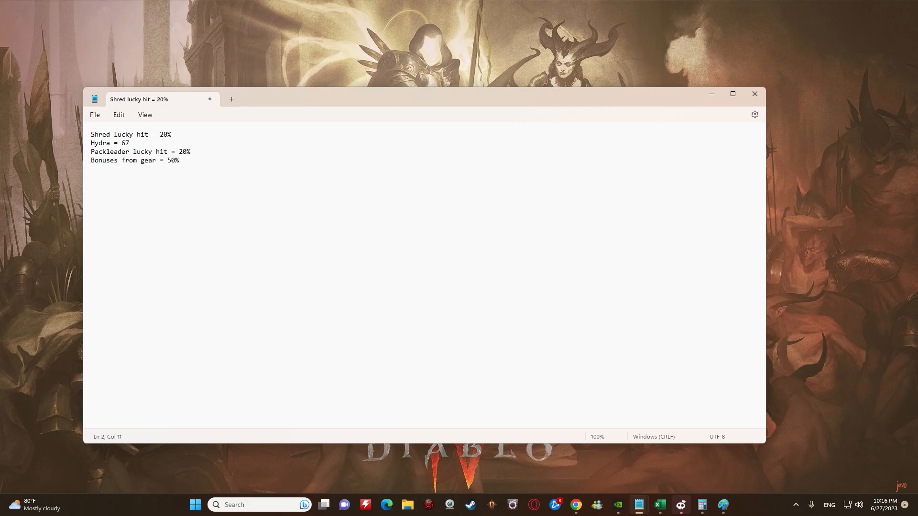
pyautogui.write('%')
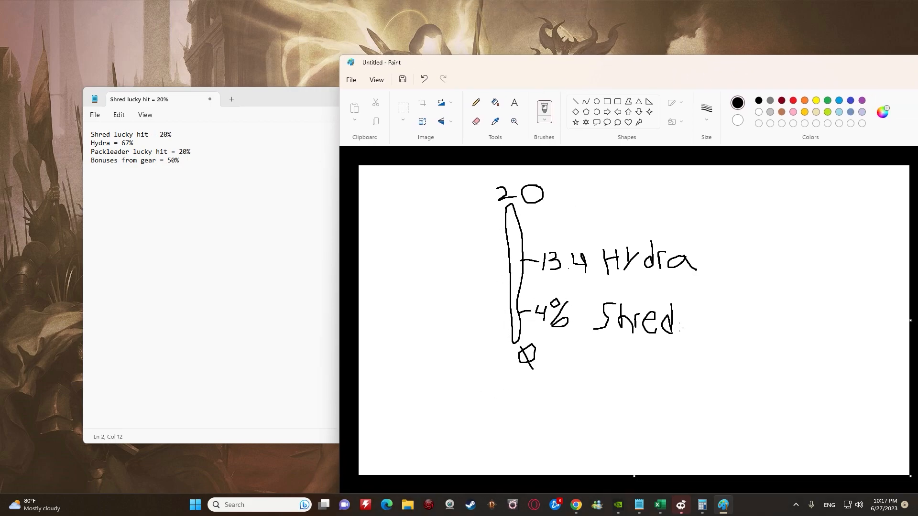
pyautogui.moveTo(172, 171)
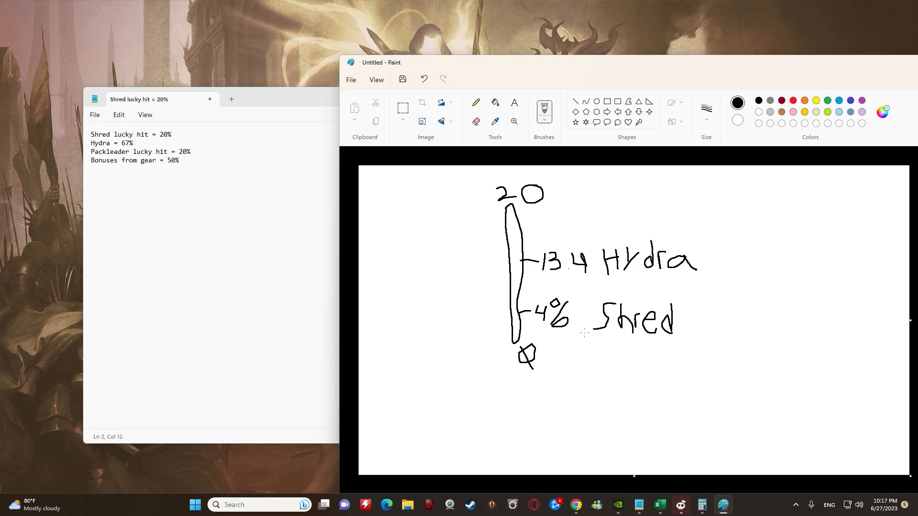
pyautogui.moveTo(418, 239)
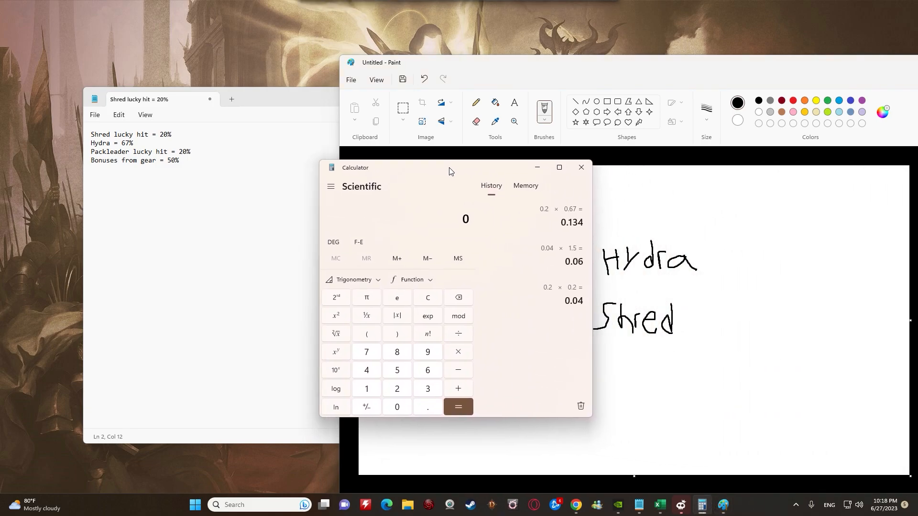
# Work out 0.2 × 0.2 = 0.04 on the calculator.
pyautogui.click(458, 352)
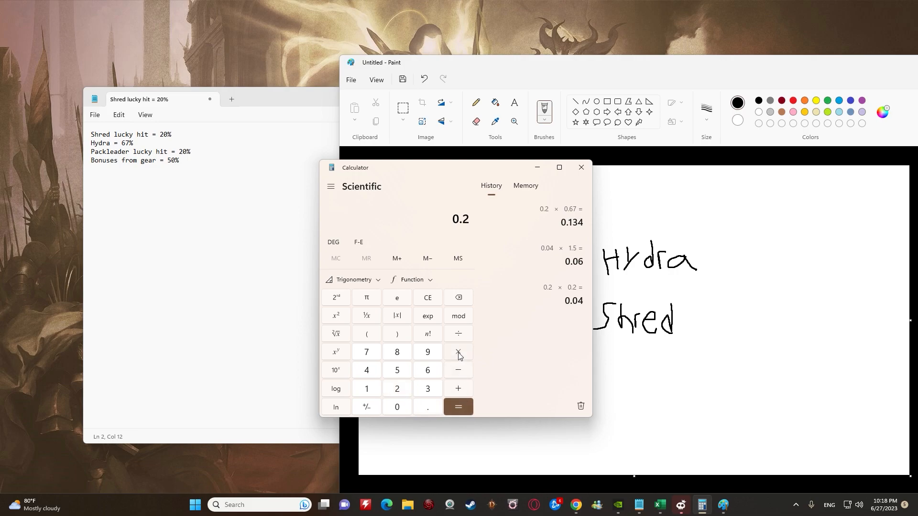
pyautogui.moveTo(460, 350)
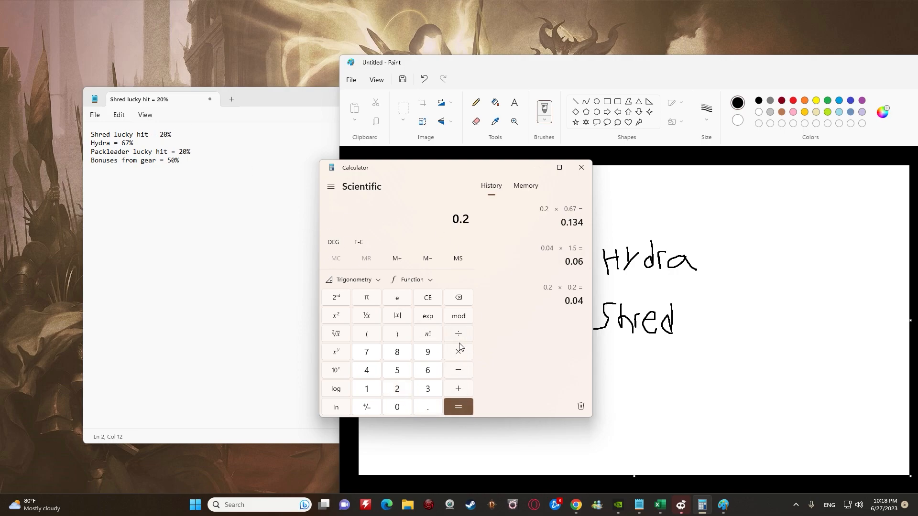
pyautogui.click(458, 351)
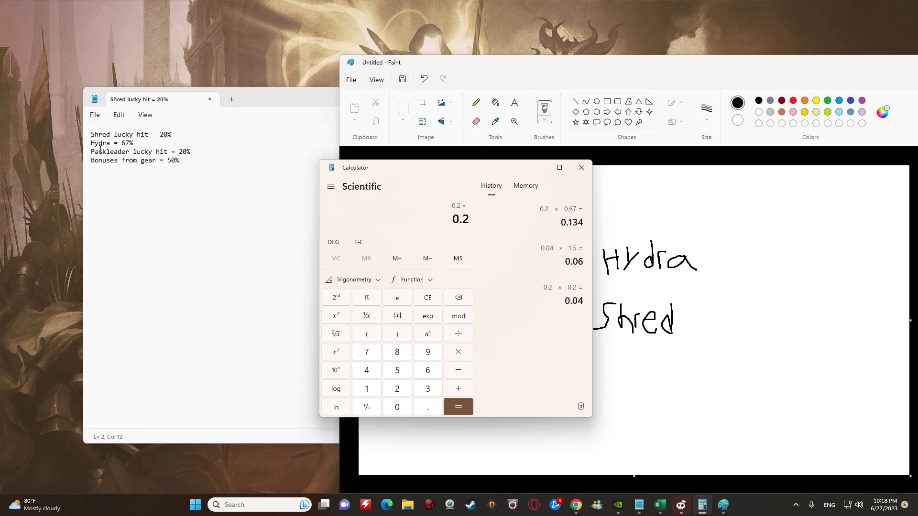
pyautogui.click(458, 407)
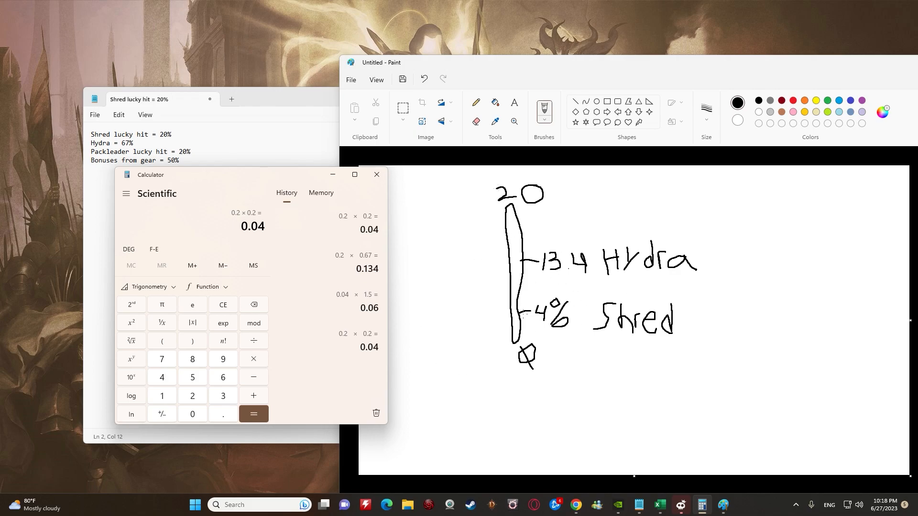
# Work out 0.2 × 0.67 = 0.134, then return to the Paint sketch.
pyautogui.click(222, 304)
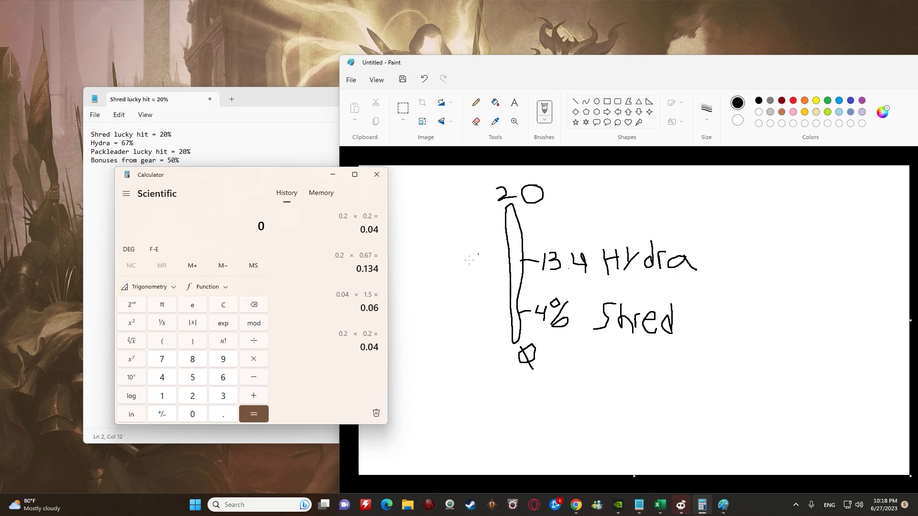
pyautogui.moveTo(605, 288)
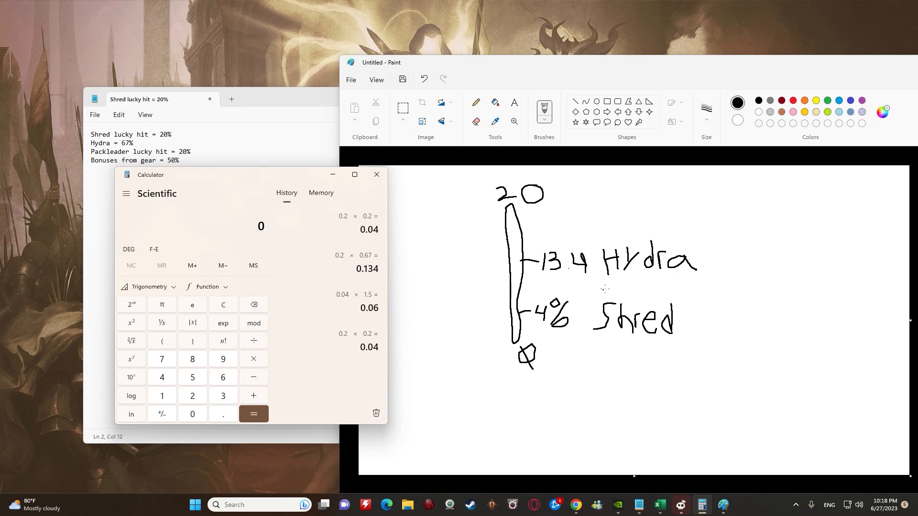
pyautogui.moveTo(274, 279)
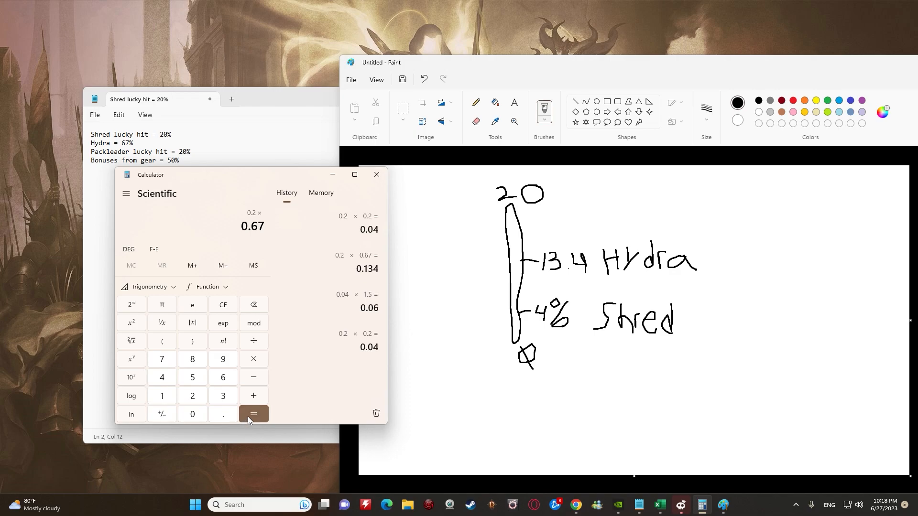
pyautogui.click(252, 415)
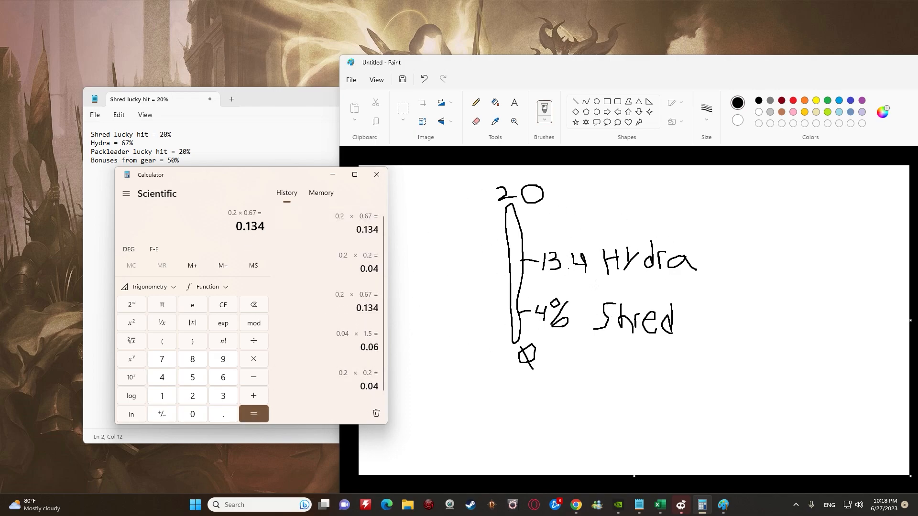
pyautogui.click(377, 174)
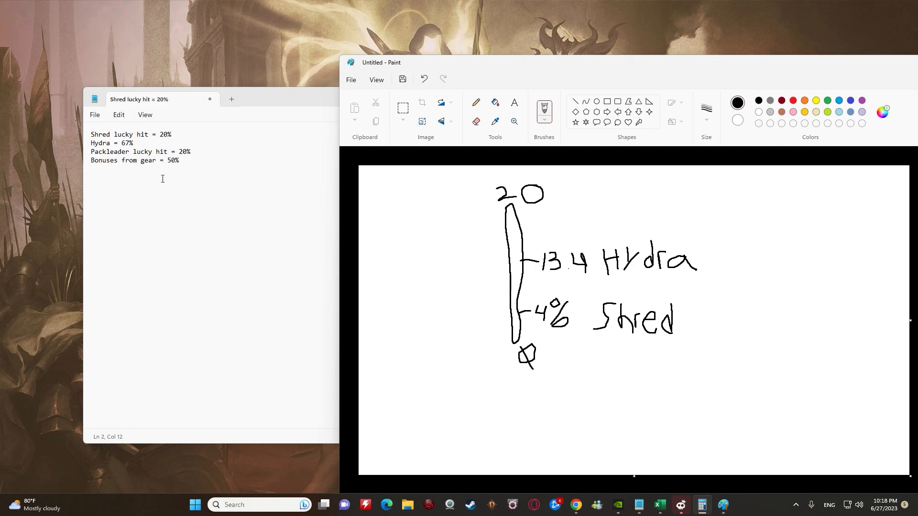
pyautogui.moveTo(567, 286)
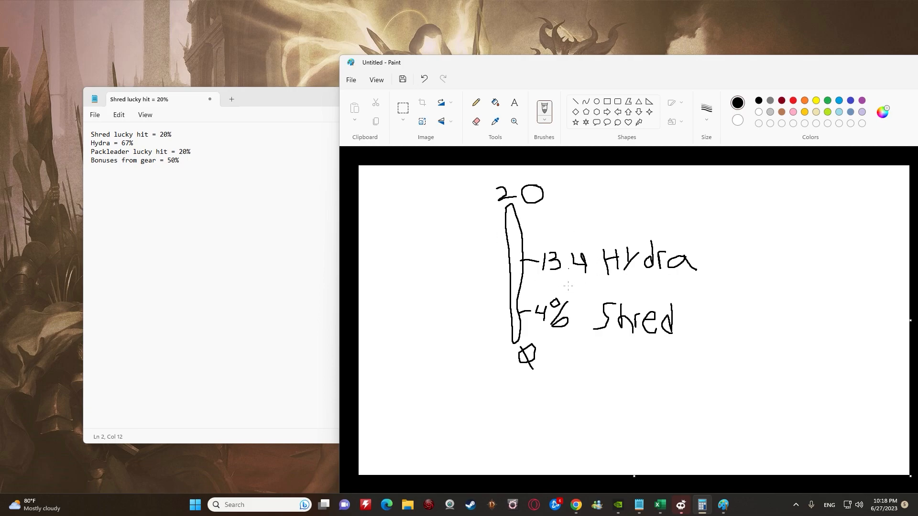
pyautogui.moveTo(538, 319)
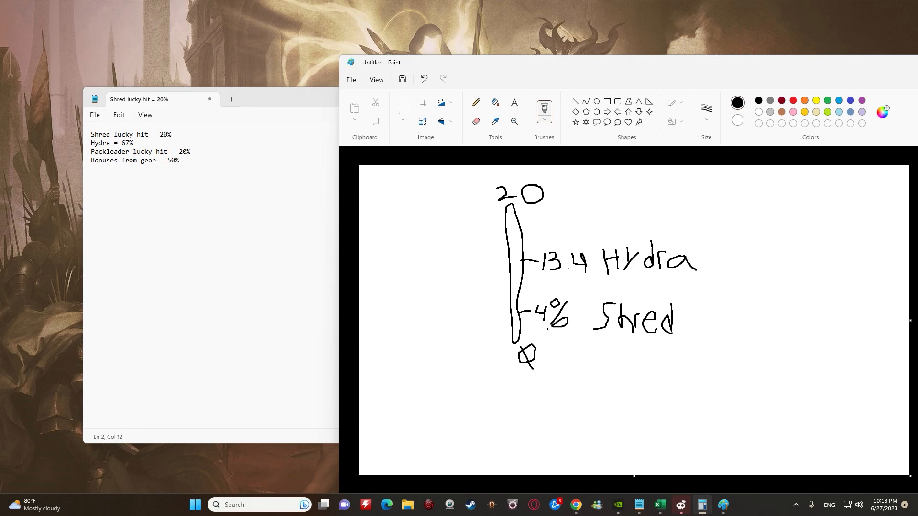
pyautogui.moveTo(530, 242)
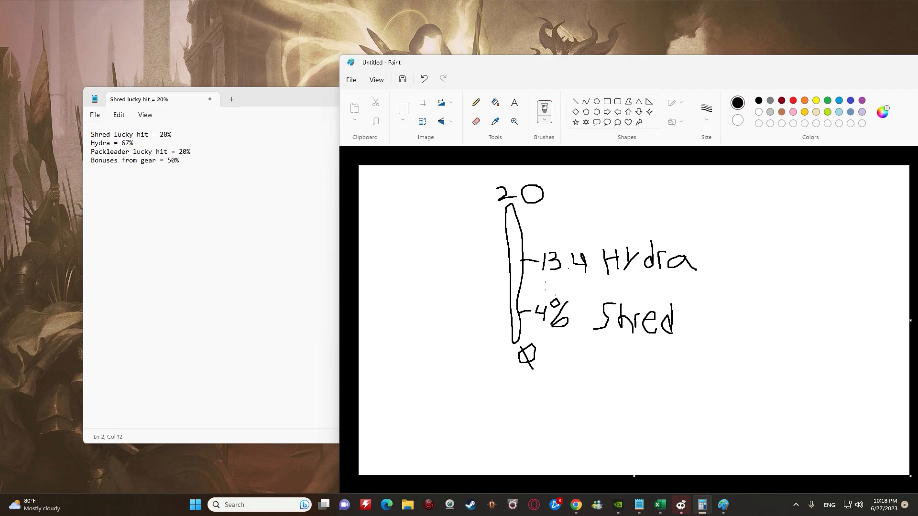
pyautogui.moveTo(210, 265)
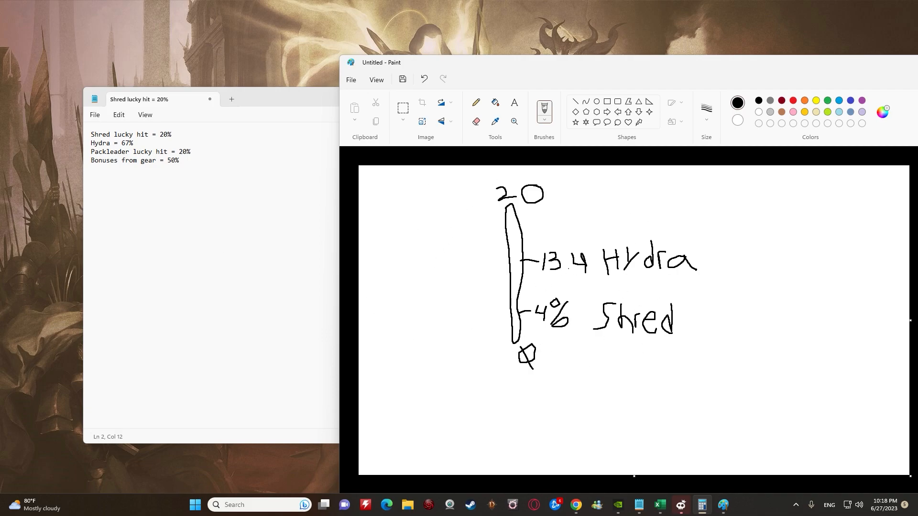
# Compute 0.2 × 0.2 × 1.5 = 0.06 for the boosted Shred chance, then go back to the sketch.
pyautogui.click(700, 504)
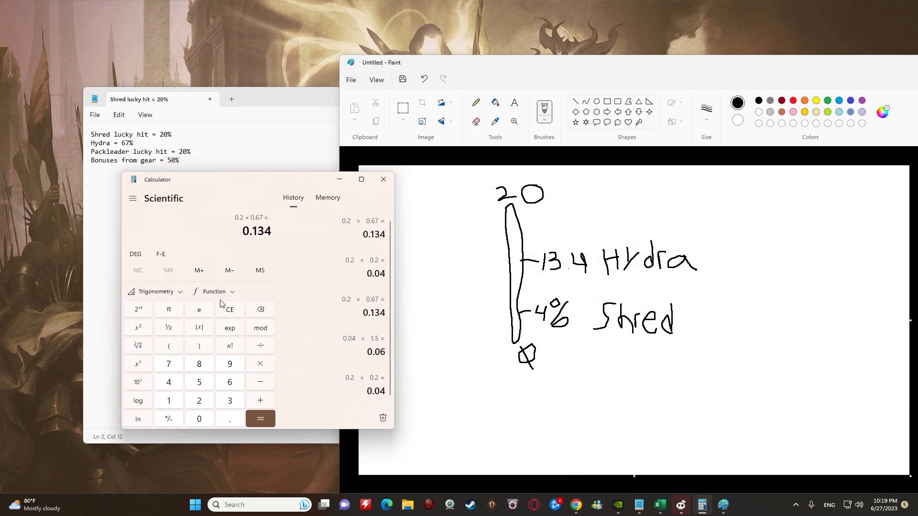
pyautogui.click(229, 308)
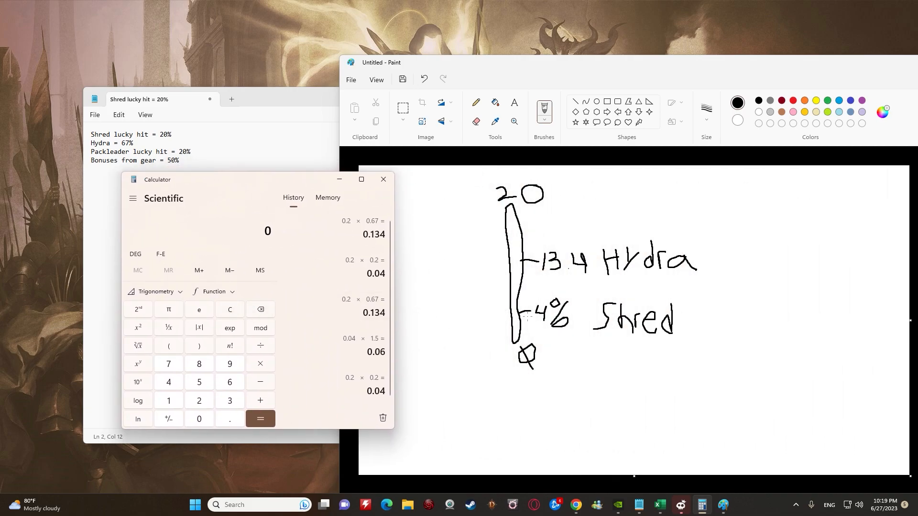
pyautogui.moveTo(496, 315)
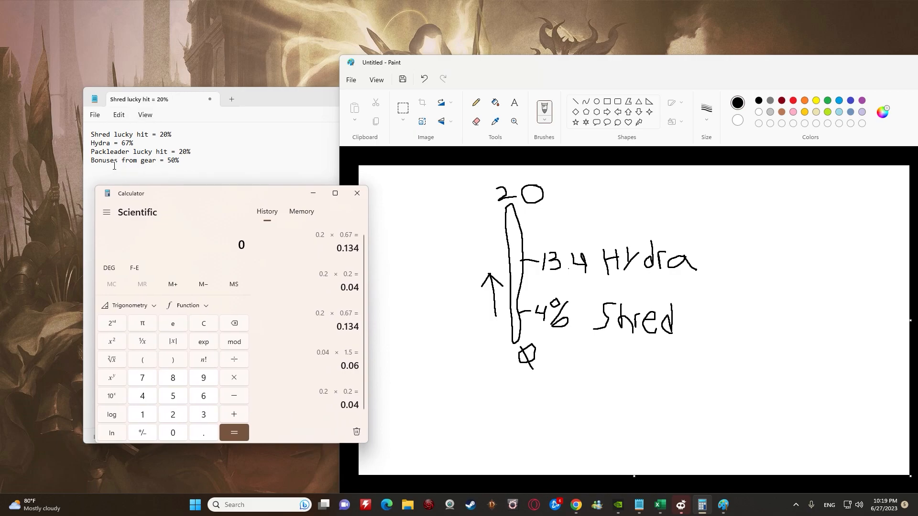
pyautogui.moveTo(179, 173)
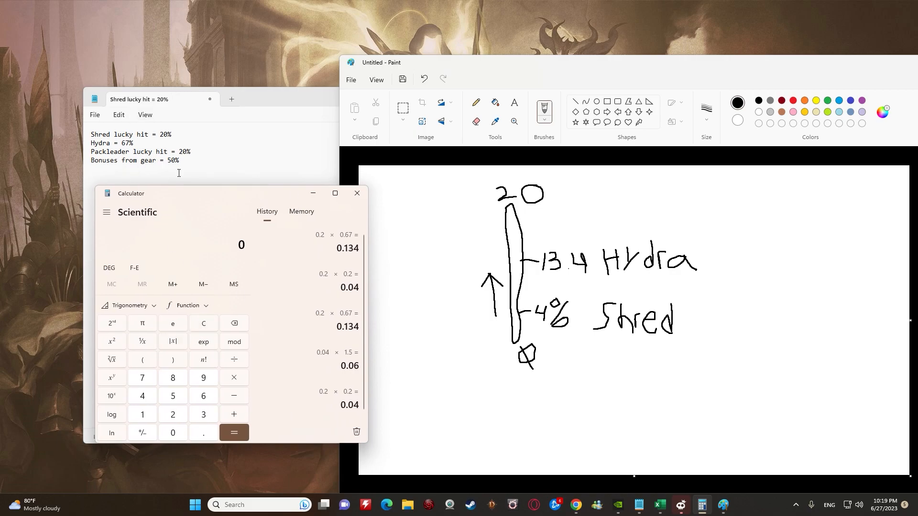
pyautogui.click(202, 432)
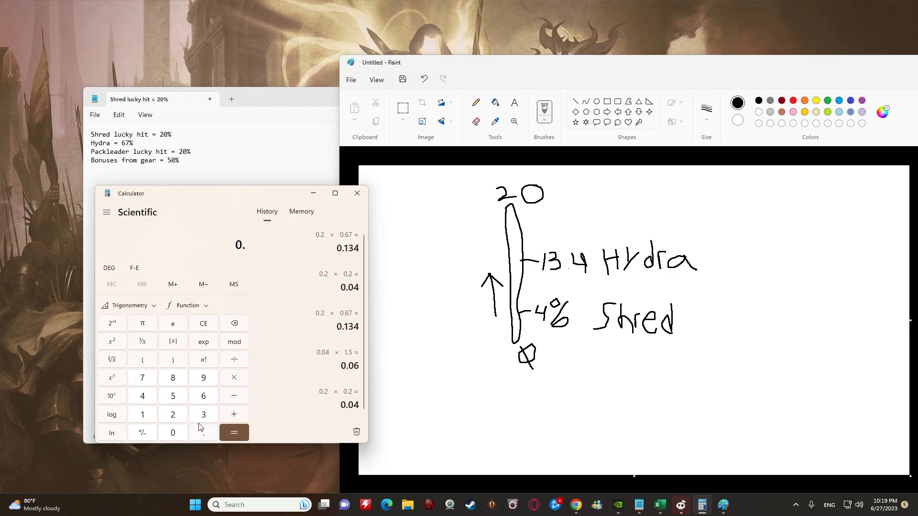
pyautogui.click(203, 323)
pyautogui.write('2')
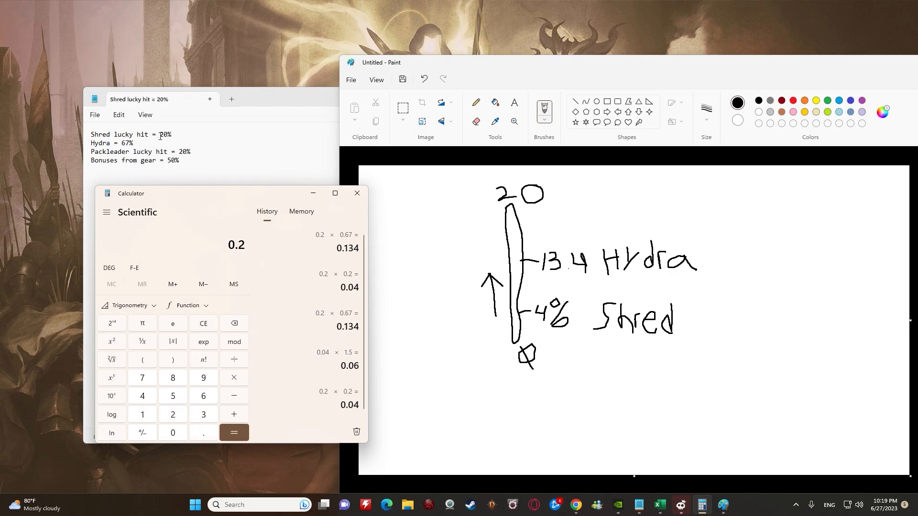
pyautogui.click(234, 378)
pyautogui.write('1.5')
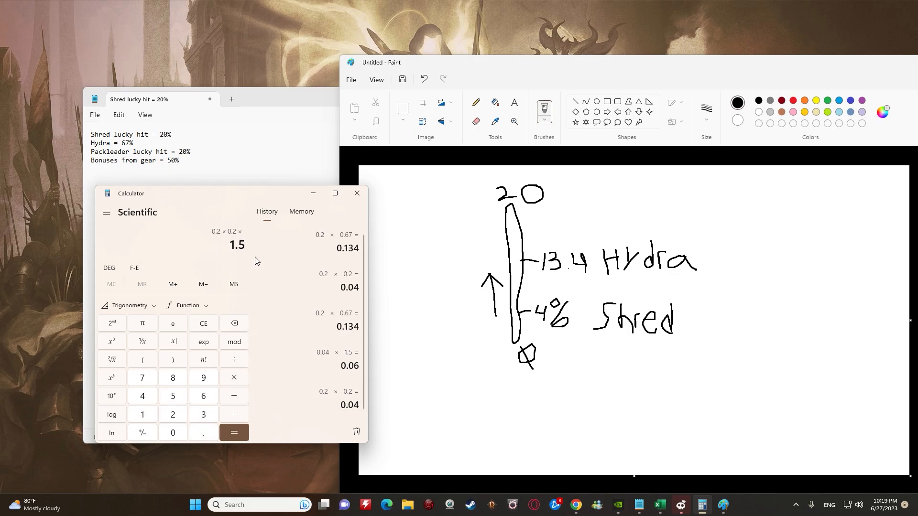
pyautogui.moveTo(151, 381)
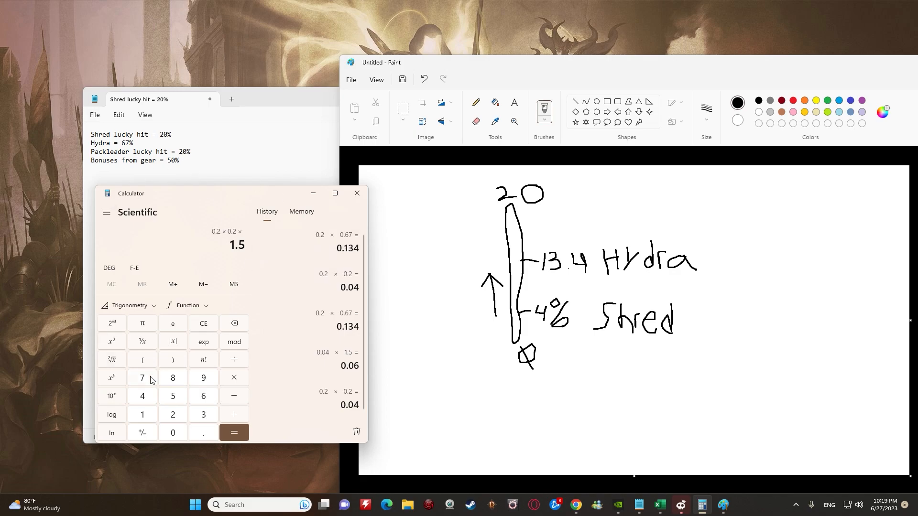
pyautogui.click(233, 432)
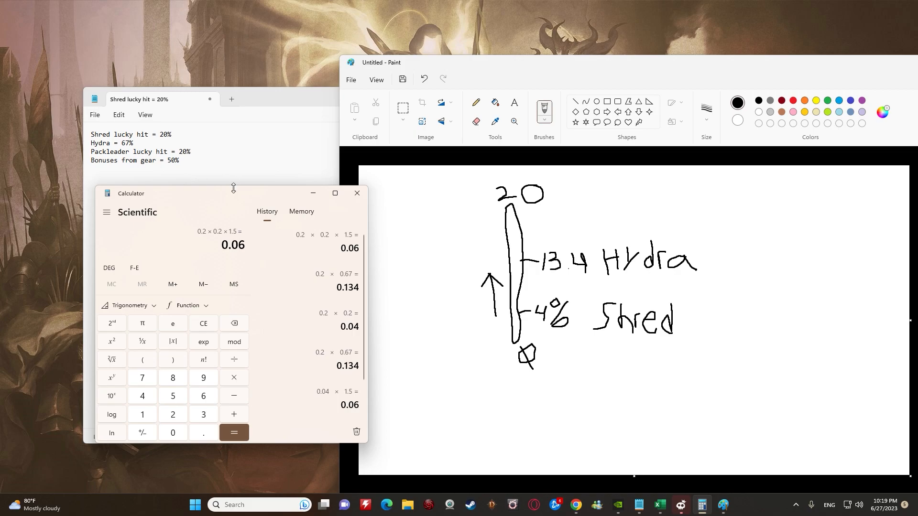
pyautogui.click(356, 193)
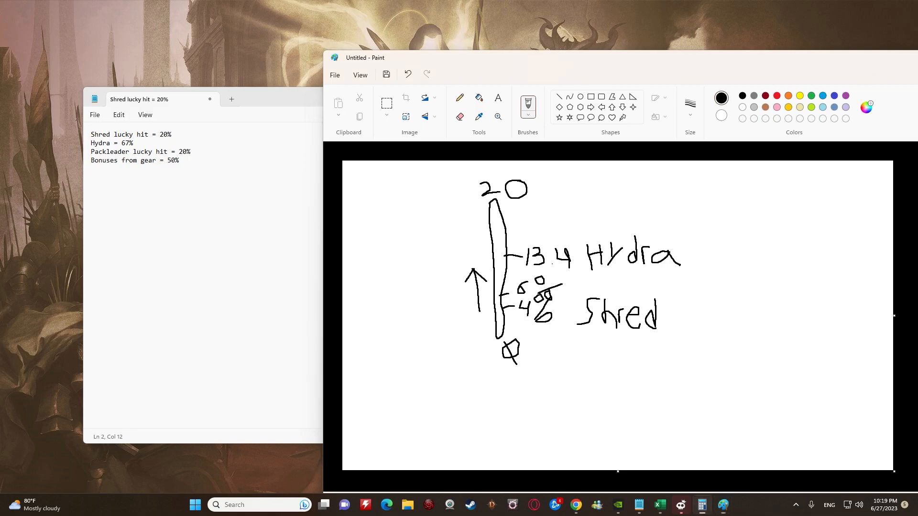
# Bring the calculator back in front of the sketch with its new 6% mark.
pyautogui.click(701, 505)
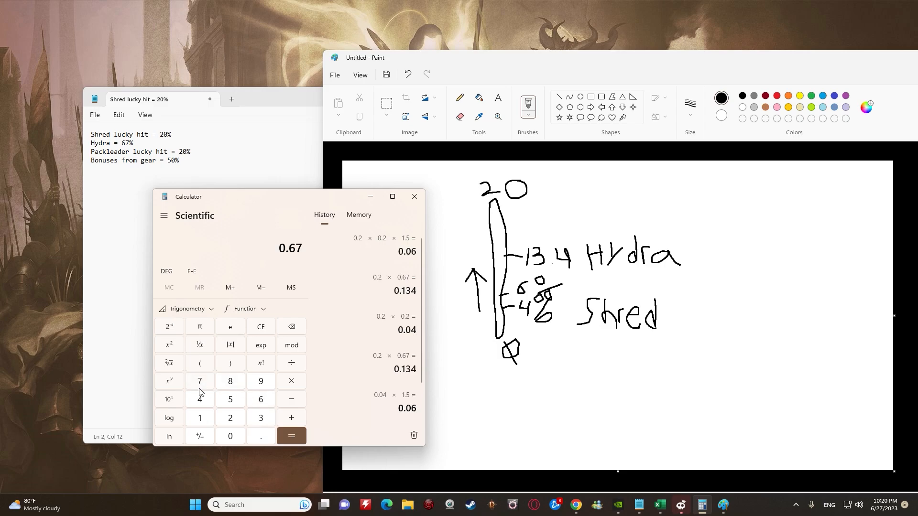
# Build the three-factor product 0.67 × 0.2 × 1.5 to get 0.201.
pyautogui.click(291, 381)
pyautogui.write('0.2')
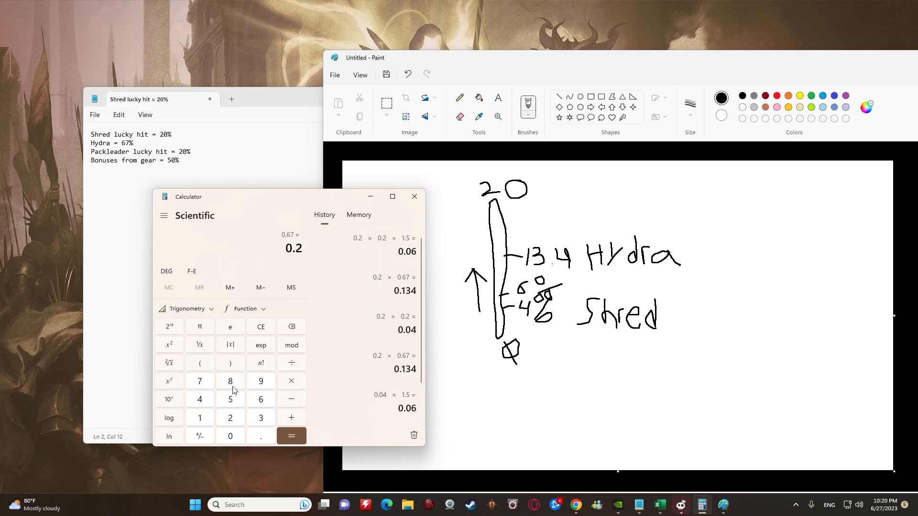
pyautogui.moveTo(306, 395)
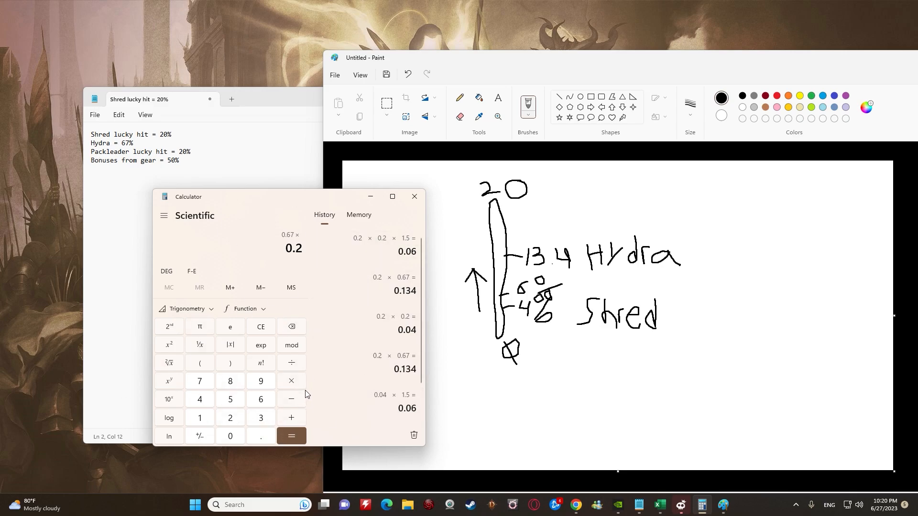
pyautogui.click(291, 436)
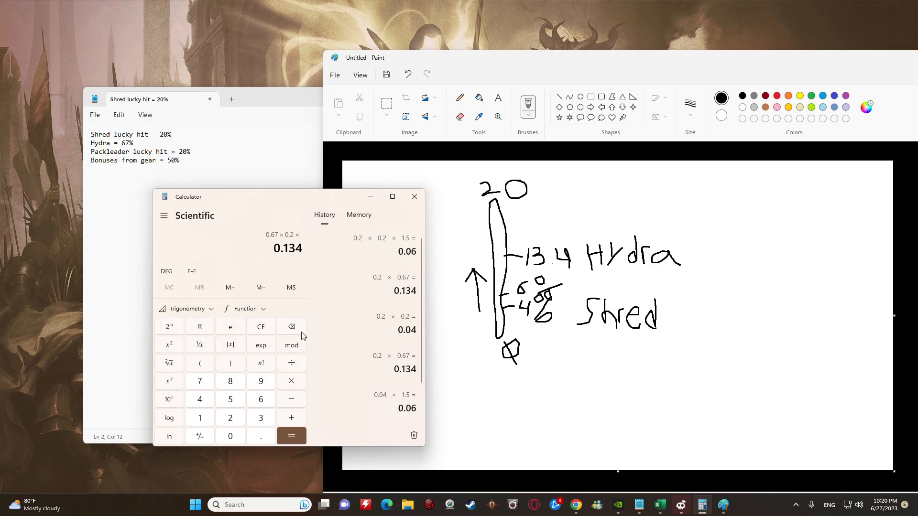
pyautogui.click(291, 436)
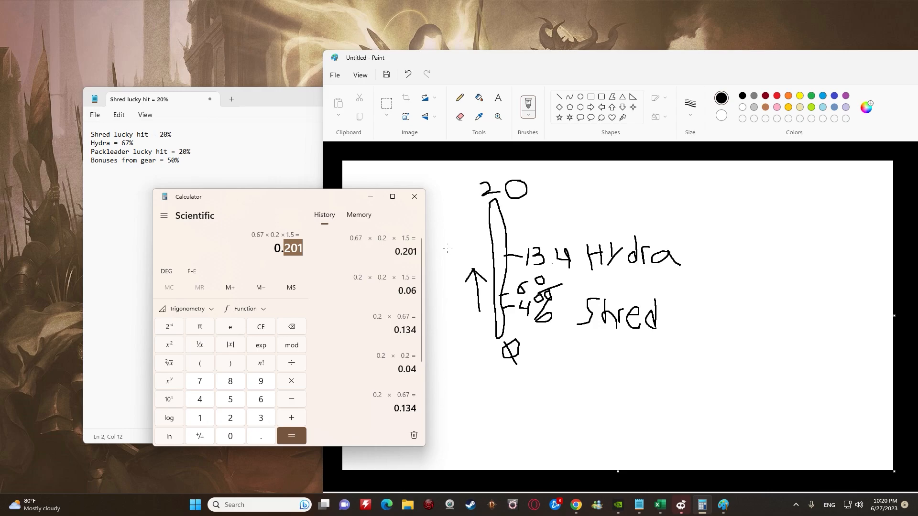
pyautogui.moveTo(548, 123)
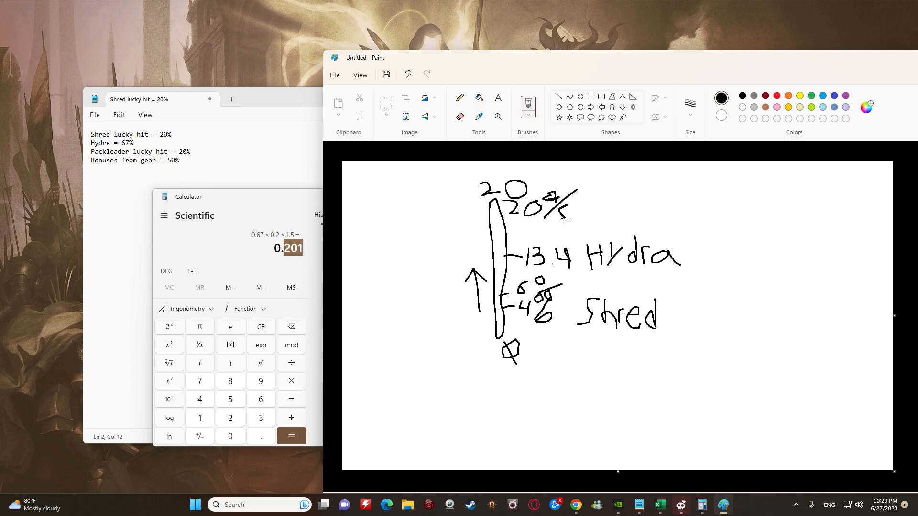
# Bring the calculator forward again after labelling 20% at the top of the bar.
pyautogui.click(324, 215)
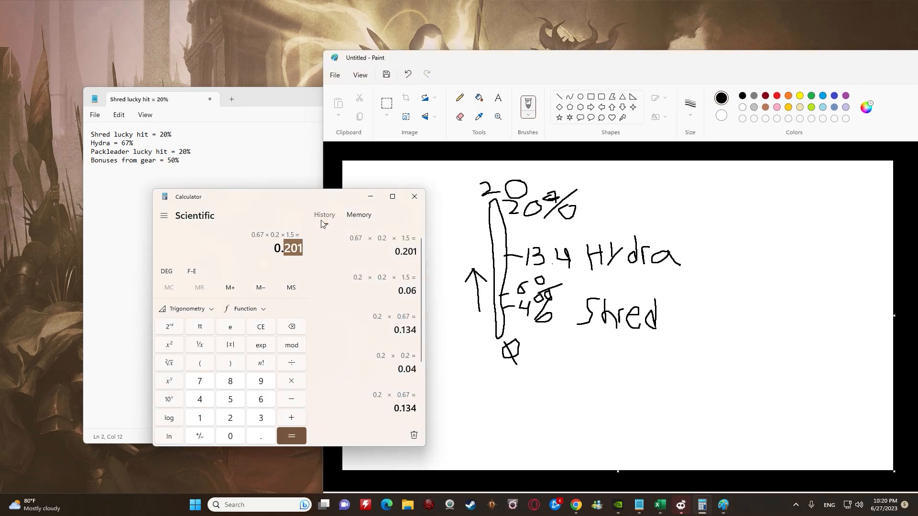
pyautogui.moveTo(371, 265)
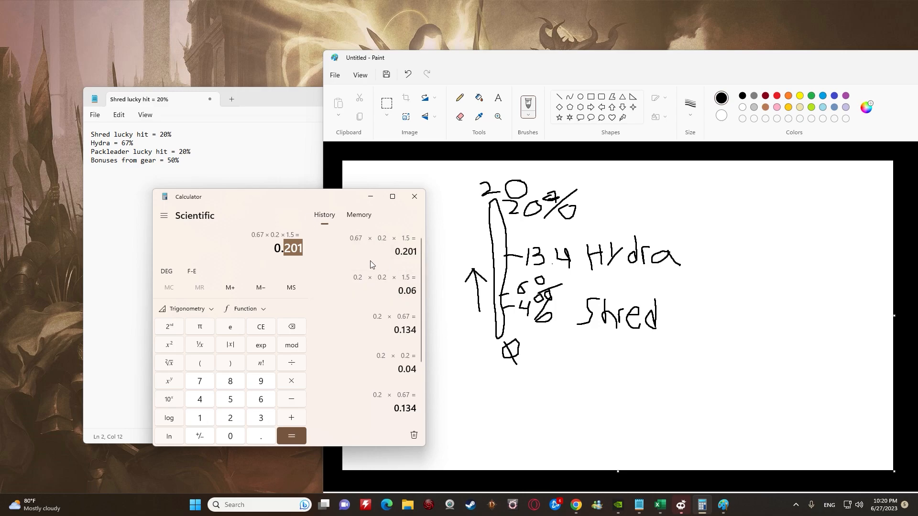
pyautogui.moveTo(260, 162)
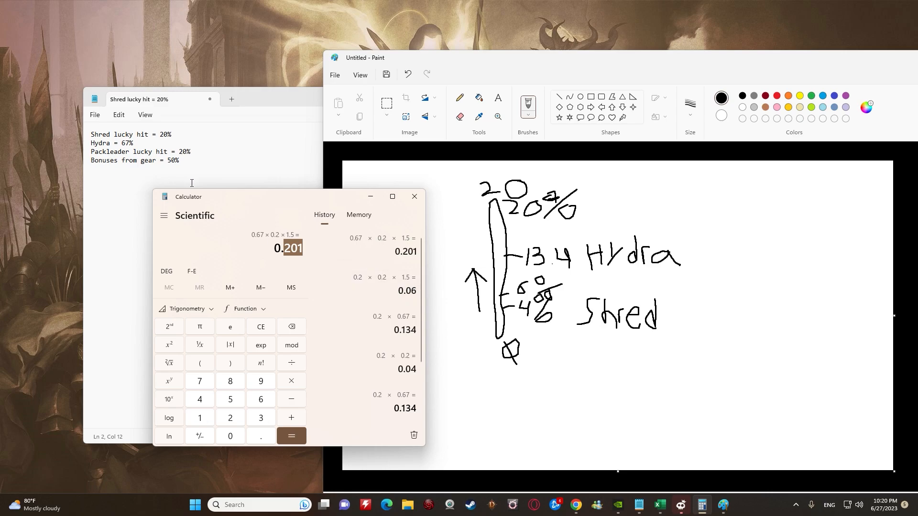
# Compute 0.2 × 1.3 = 0.26 into History, leaving the display cleared to 0.
pyautogui.click(260, 326)
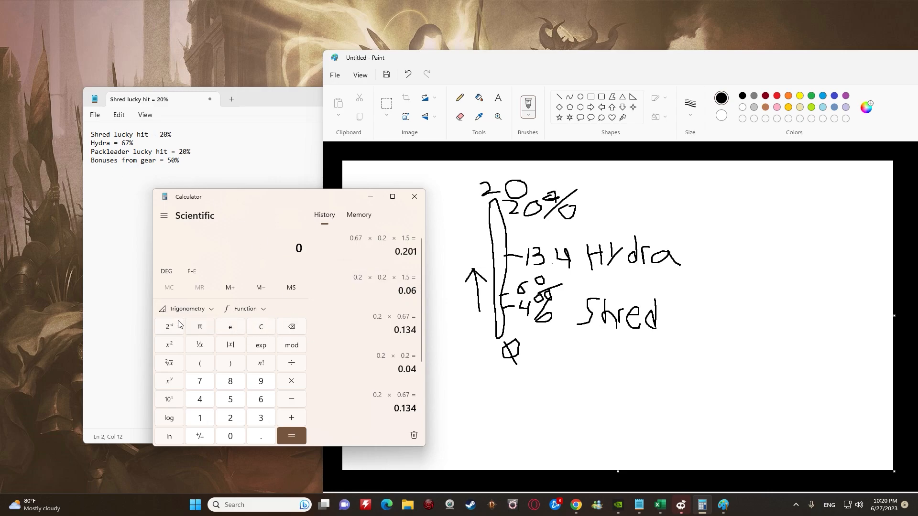
pyautogui.click(229, 418)
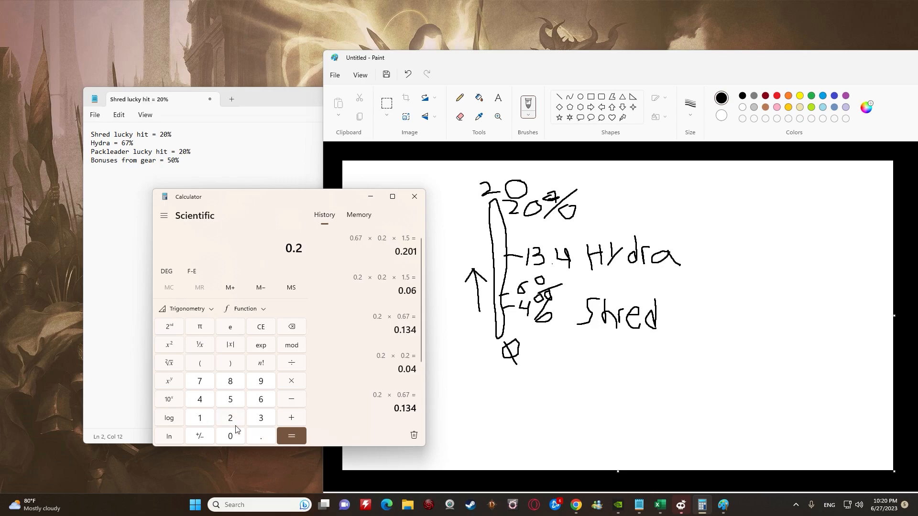
pyautogui.click(290, 381)
pyautogui.write('1.5')
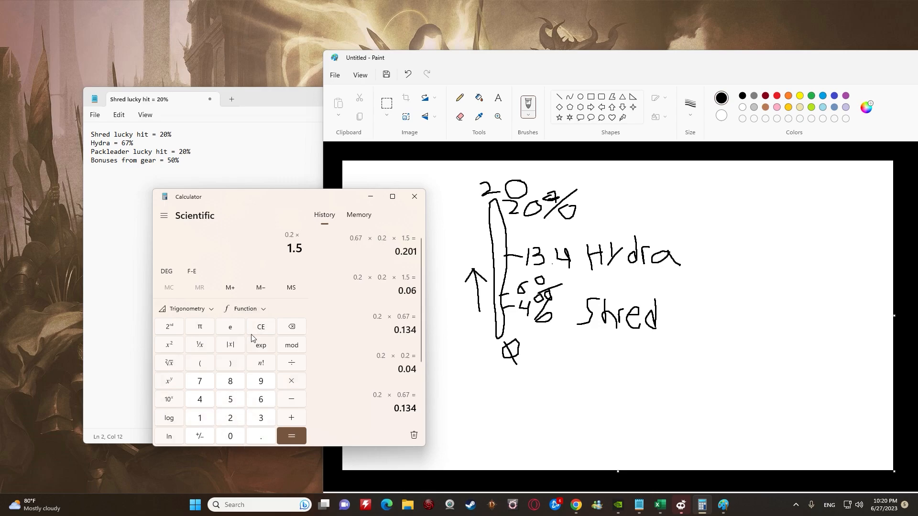
pyautogui.click(260, 326)
pyautogui.write('0.2')
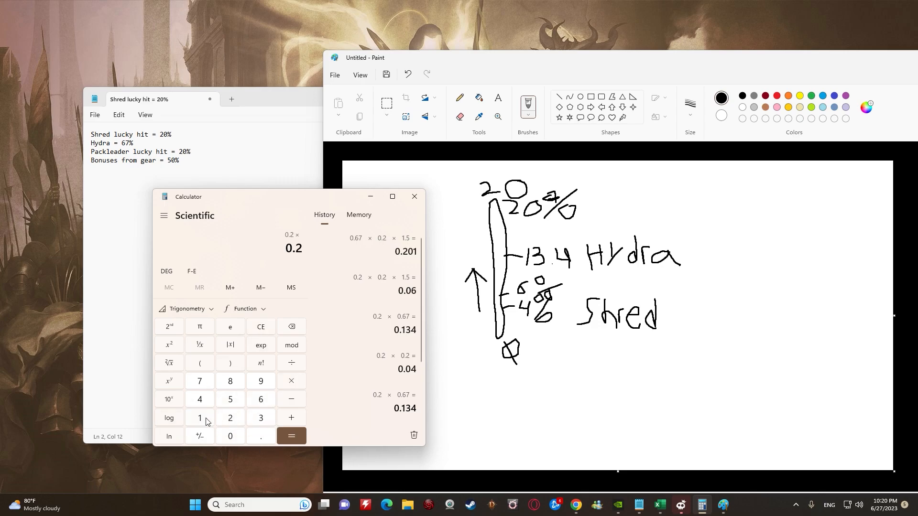
pyautogui.click(290, 436)
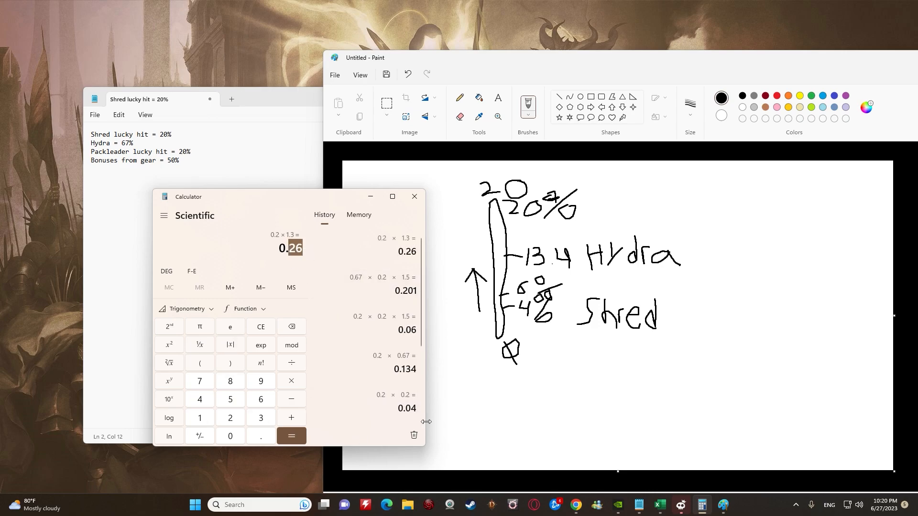
pyautogui.click(260, 326)
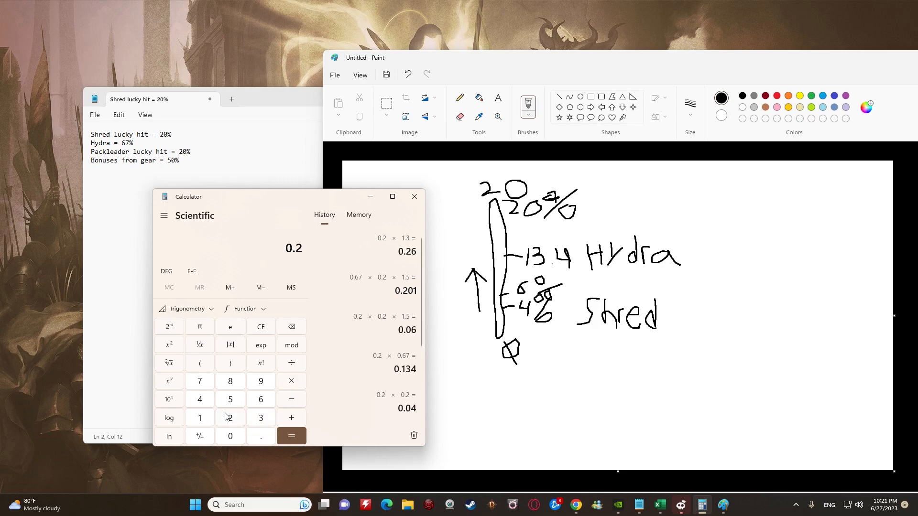
pyautogui.click(260, 327)
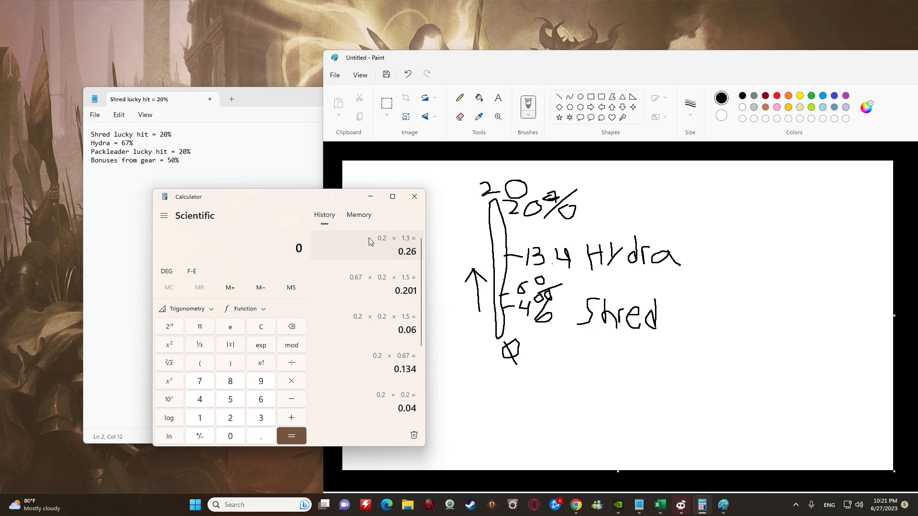
pyautogui.moveTo(304, 304)
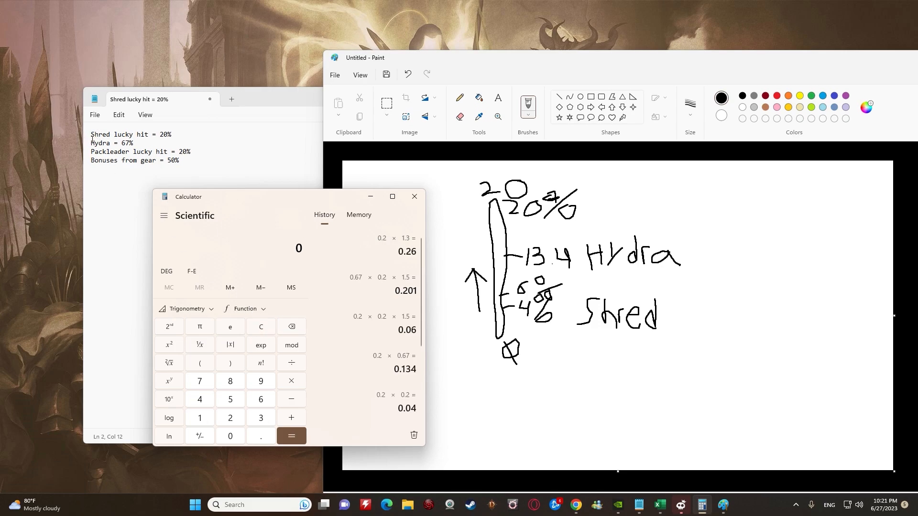
pyautogui.moveTo(179, 171)
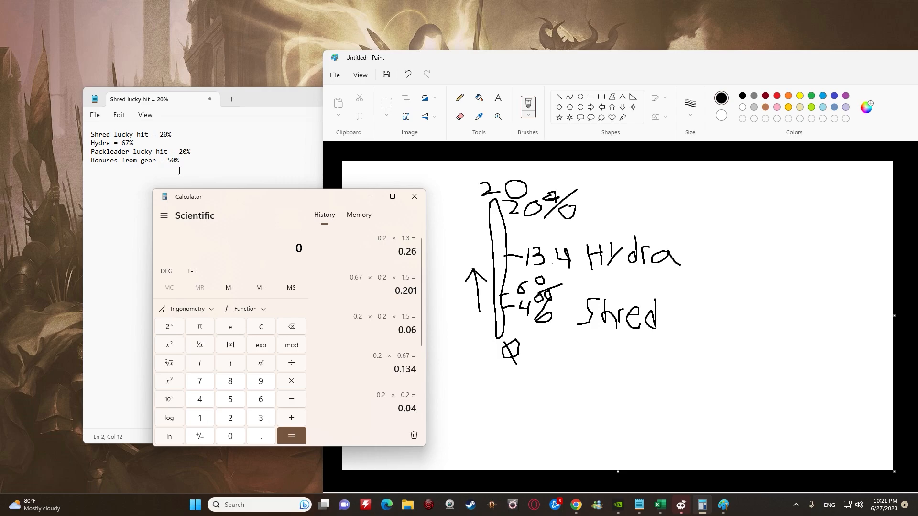
pyautogui.moveTo(266, 325)
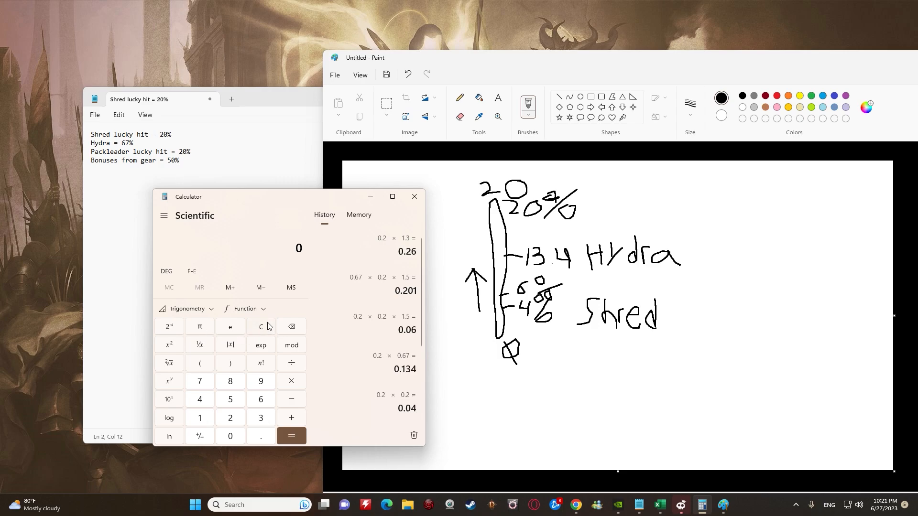
pyautogui.moveTo(289, 345)
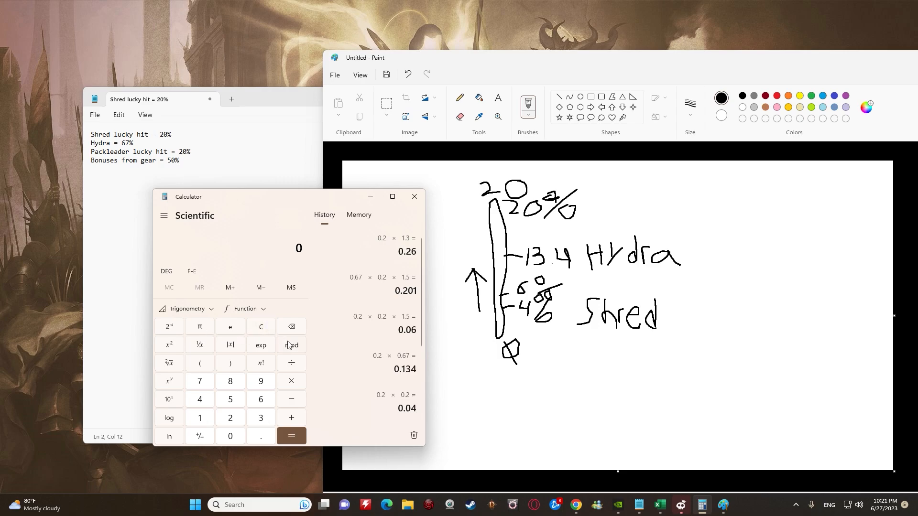
pyautogui.moveTo(288, 460)
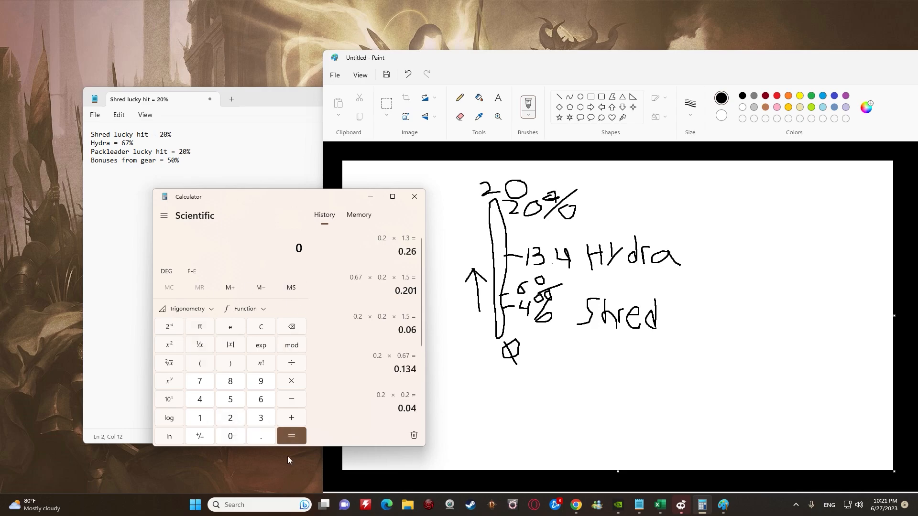
pyautogui.moveTo(86, 143)
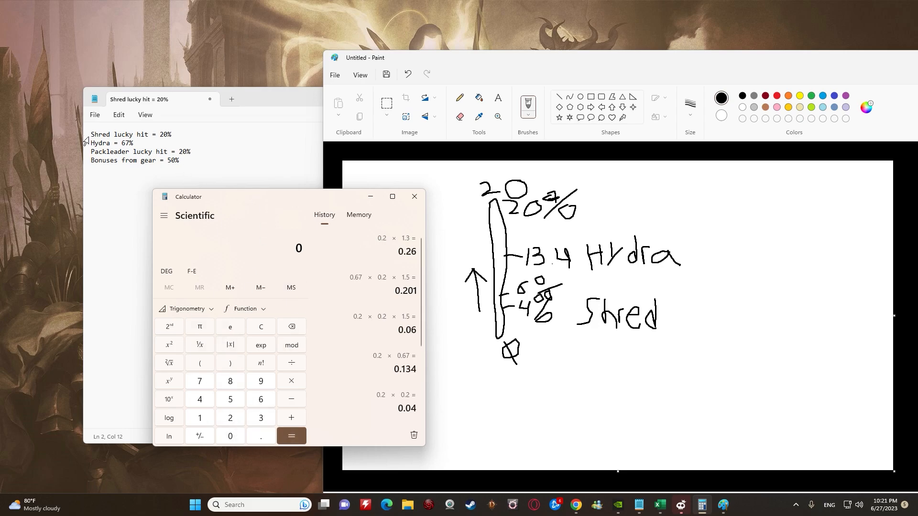
pyautogui.moveTo(218, 363)
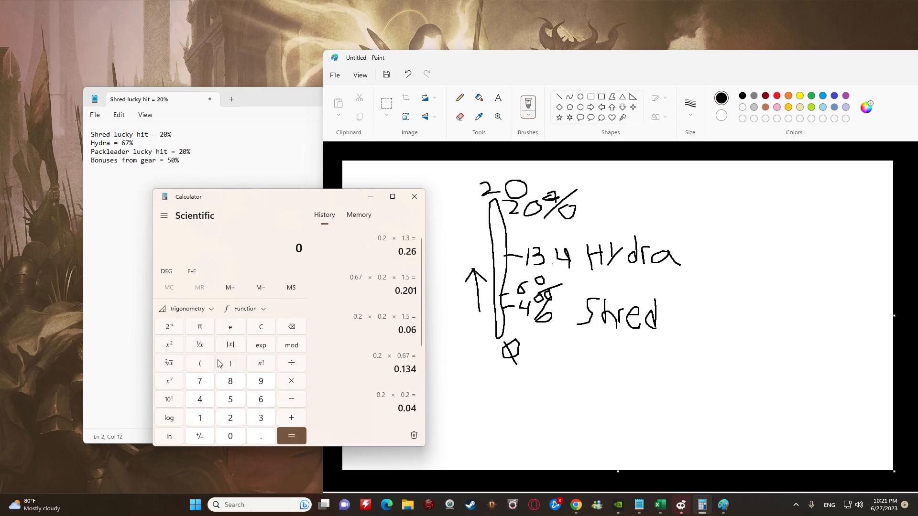
# Recall 0.26 and start multiplying it by 0.2 before the calculator is put away.
pyautogui.click(230, 400)
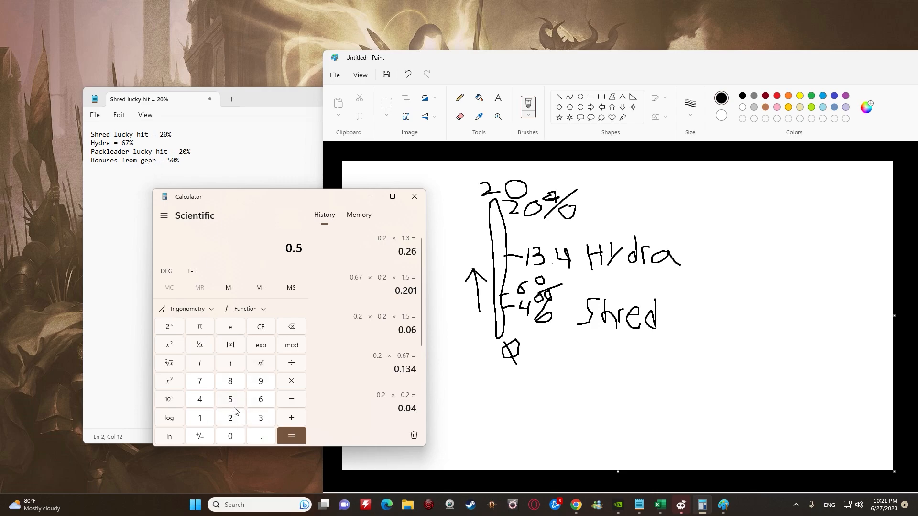
pyautogui.click(260, 326)
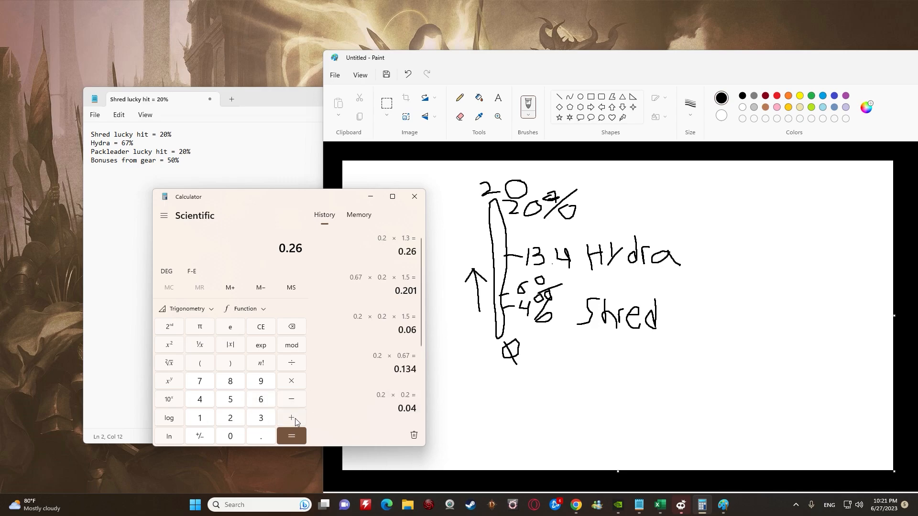
pyautogui.click(260, 326)
pyautogui.write('0.')
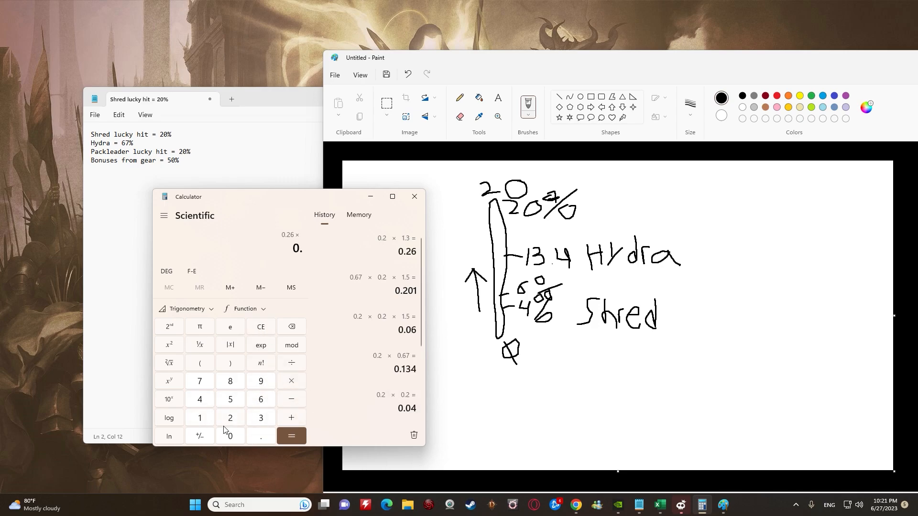
pyautogui.click(291, 436)
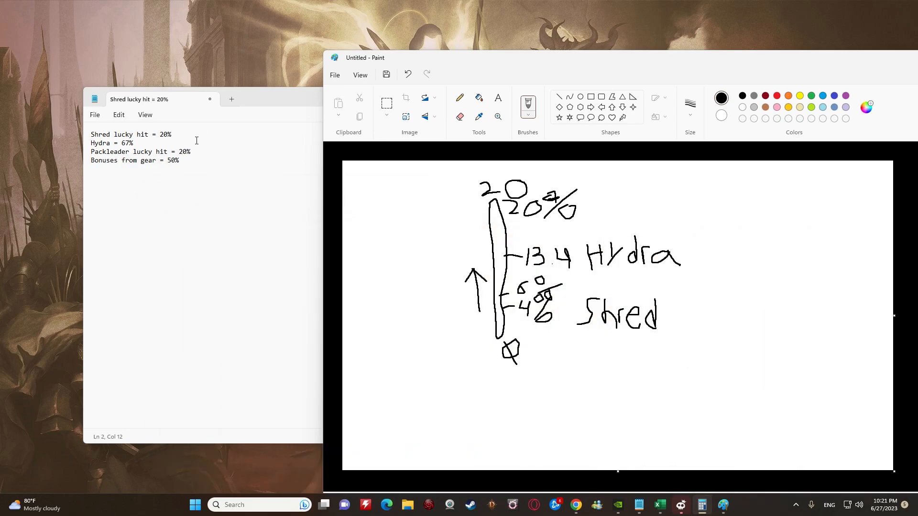
pyautogui.moveTo(198, 172)
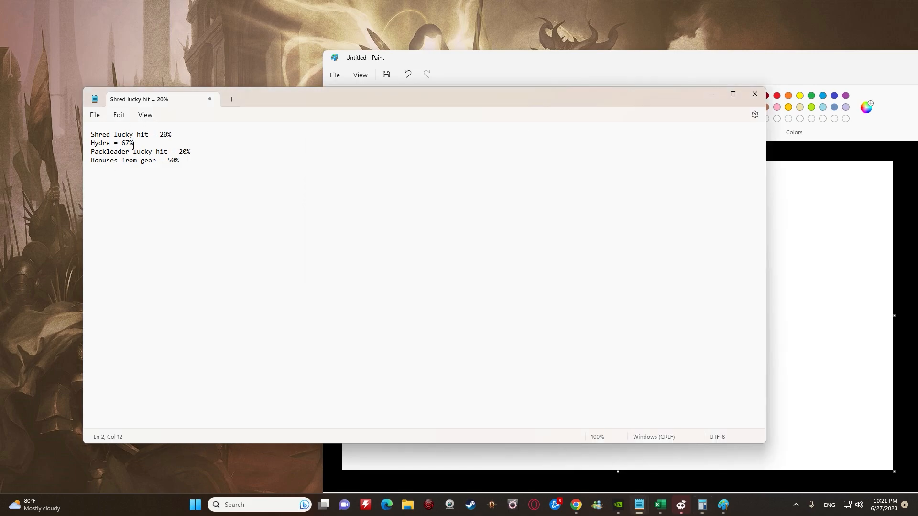
# Select the 67% value on the Hydra line of the notes to read it off.
pyautogui.doubleClick(126, 142)
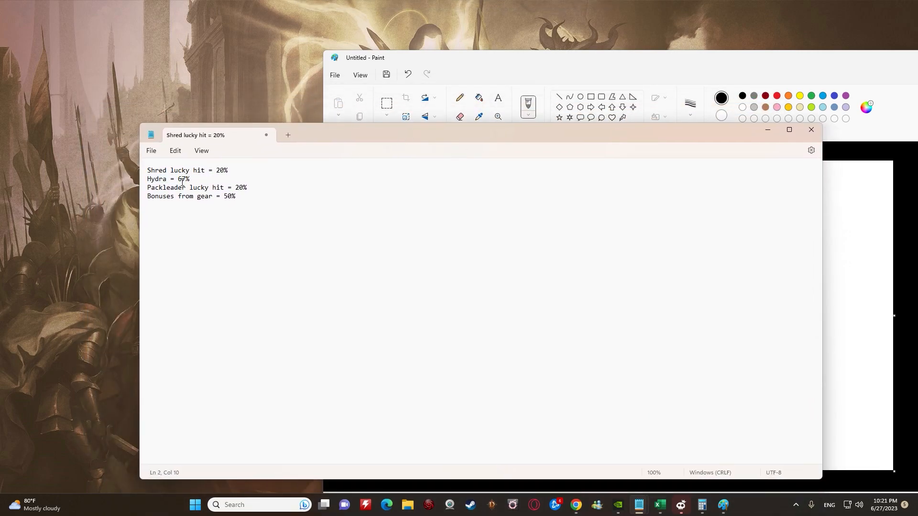
pyautogui.click(178, 181)
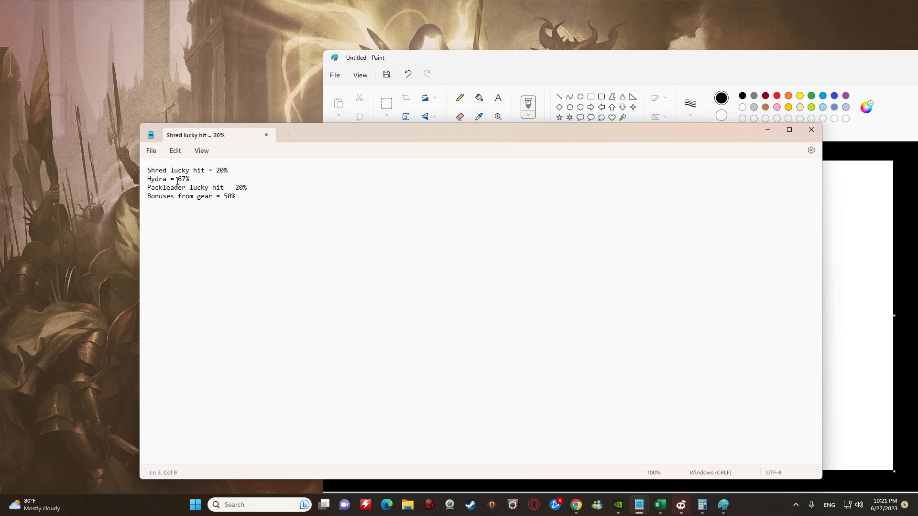
pyautogui.doubleClick(182, 179)
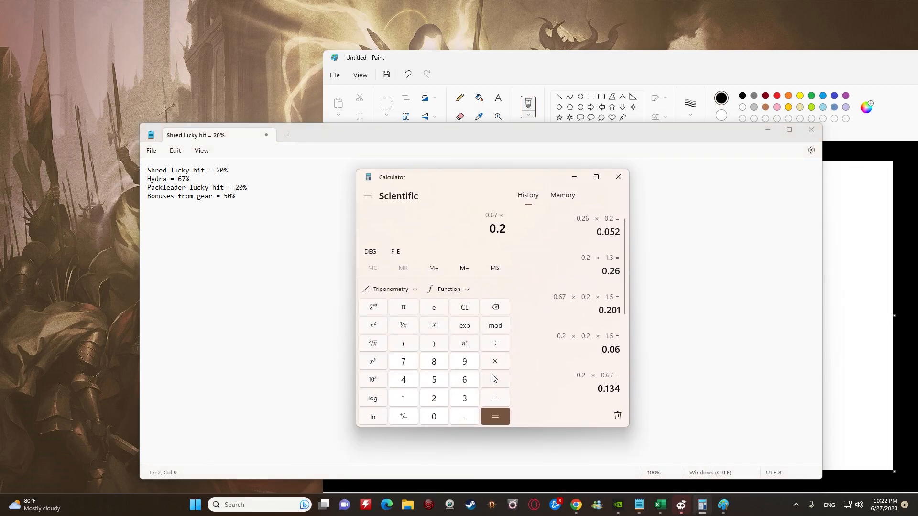
# Extend 0.67 × 0.2 with another × and clear the entry, awaiting the next factor.
pyautogui.click(495, 362)
pyautogui.write('1.5')
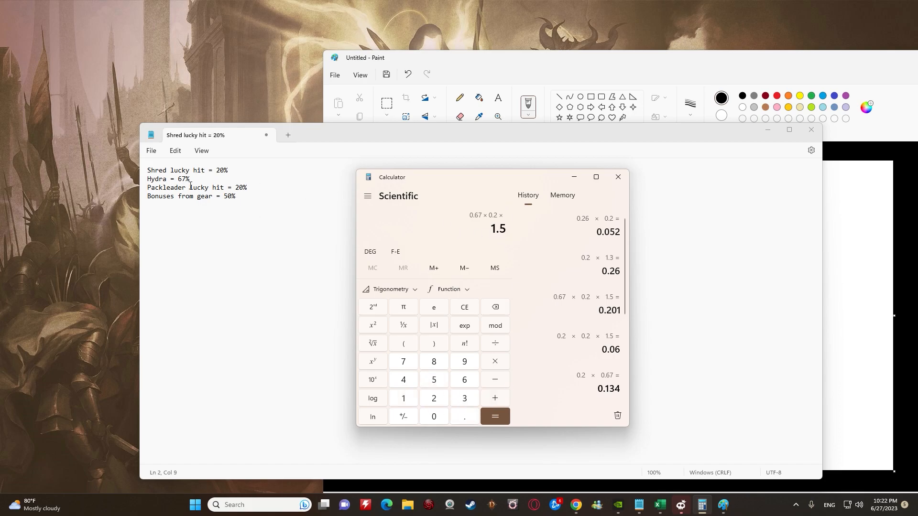
pyautogui.click(464, 307)
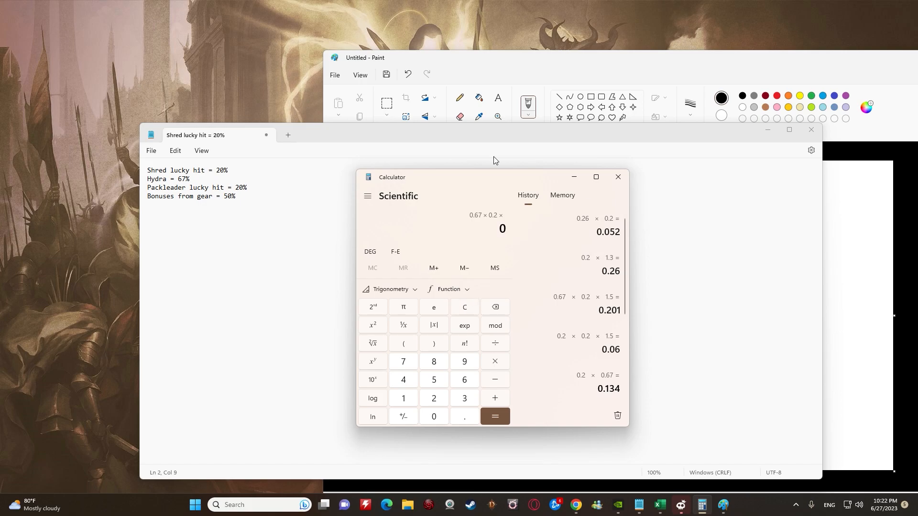